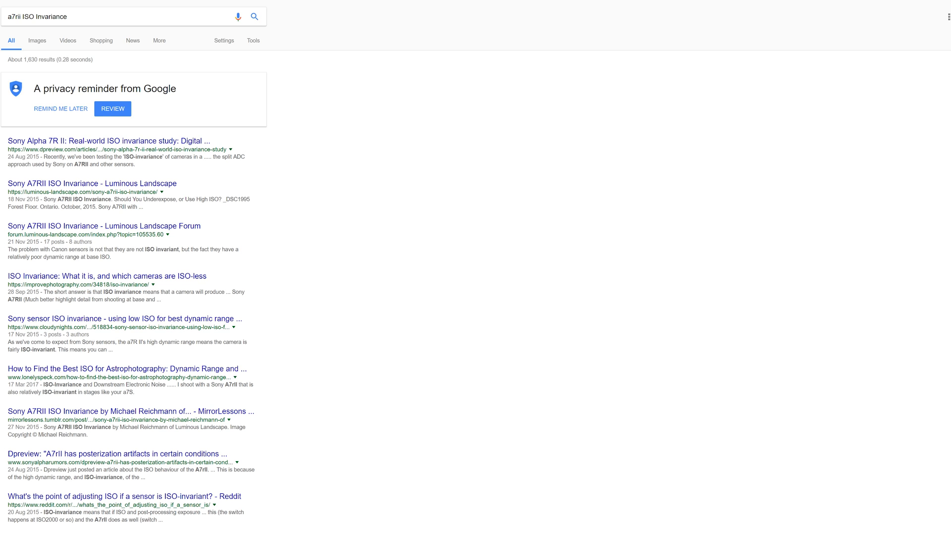
mouse_move(656, 134)
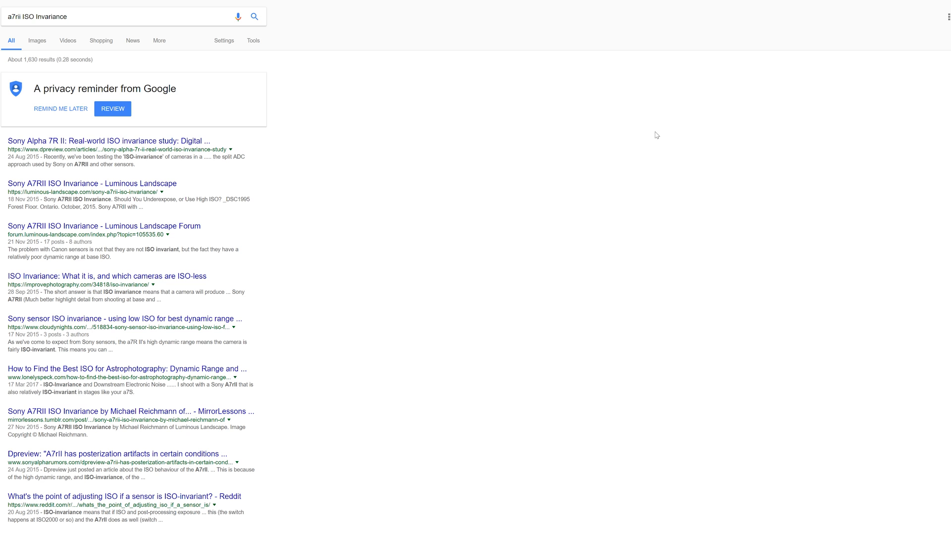
mouse_move(331, 29)
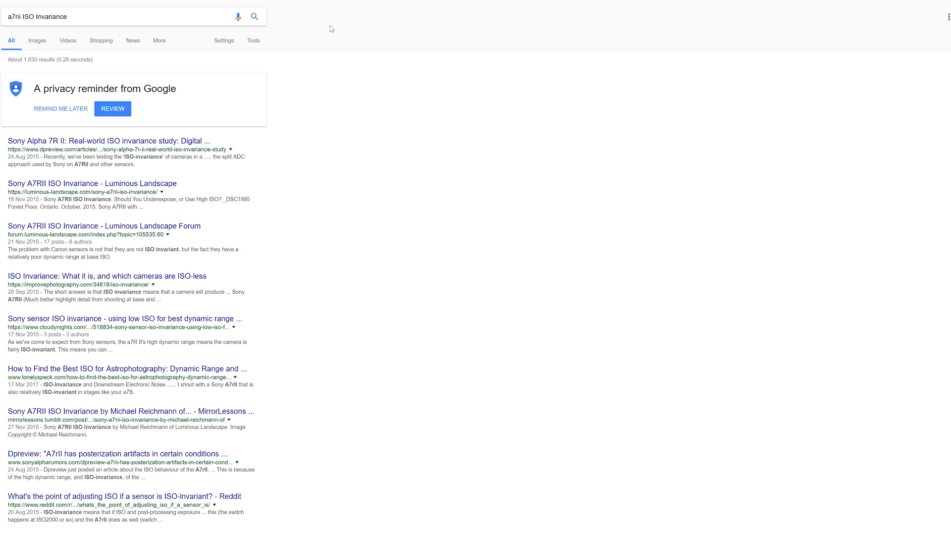
Step: Open 'ISO Invariance: What it is, and which cameras are ISO-less' and scroll to the ISO invariant, somewhat invariant and not invariant camera lists
click(104, 276)
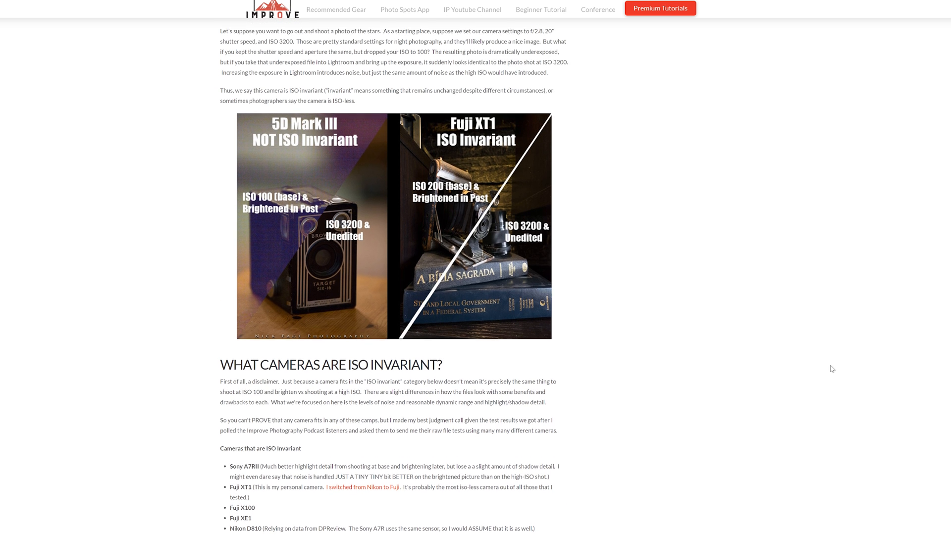
scroll(down, 3)
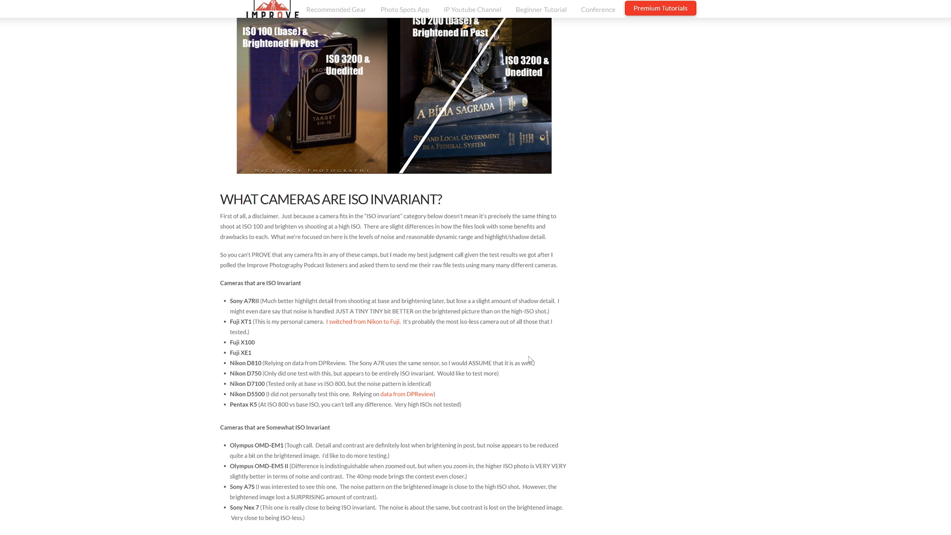
scroll(down, 3)
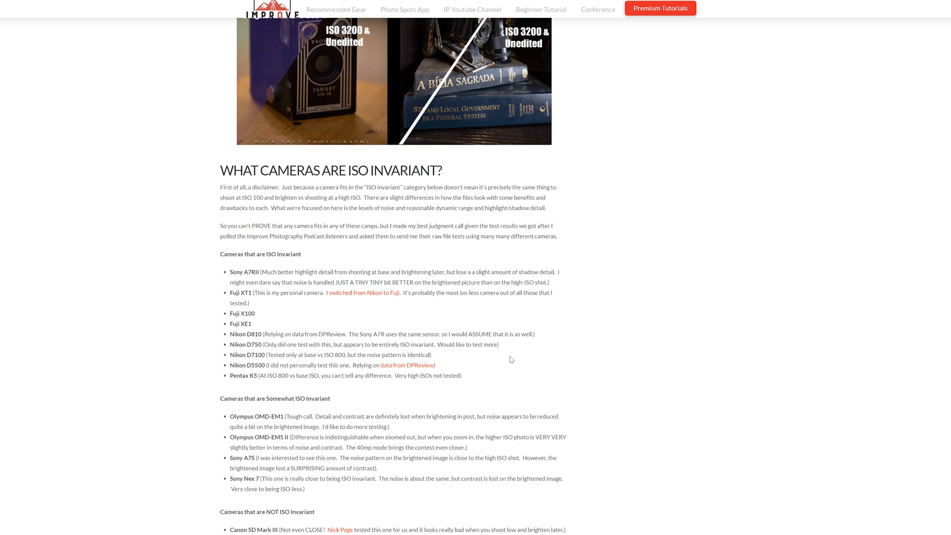
scroll(down, 3)
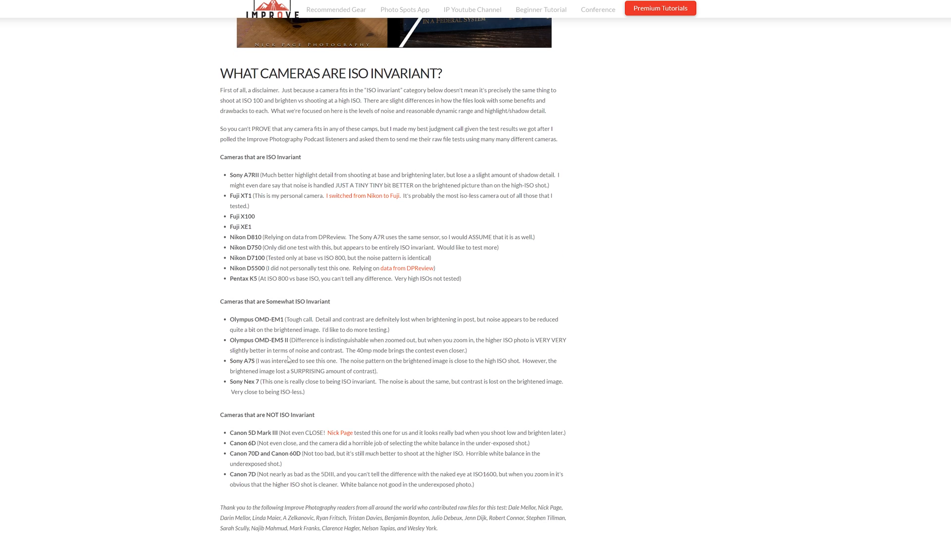
scroll(down, 3)
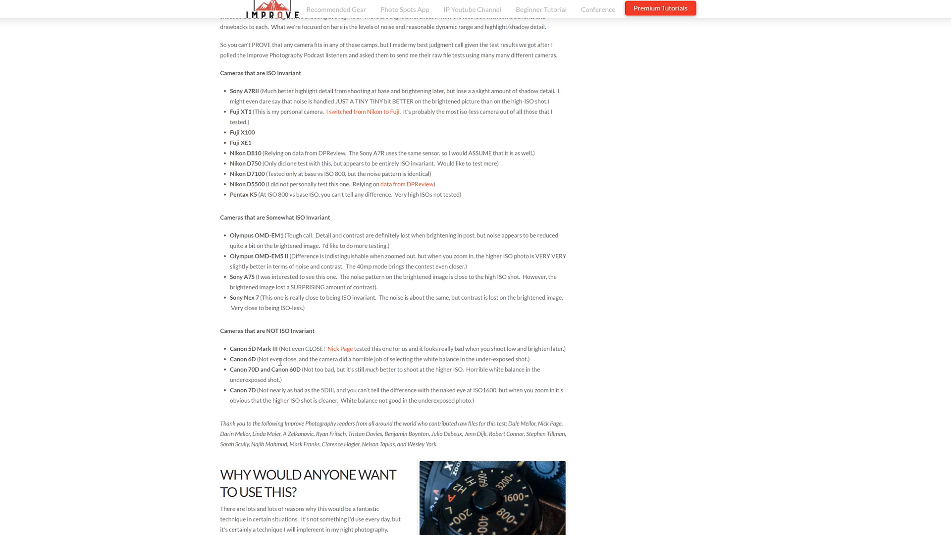
mouse_move(298, 386)
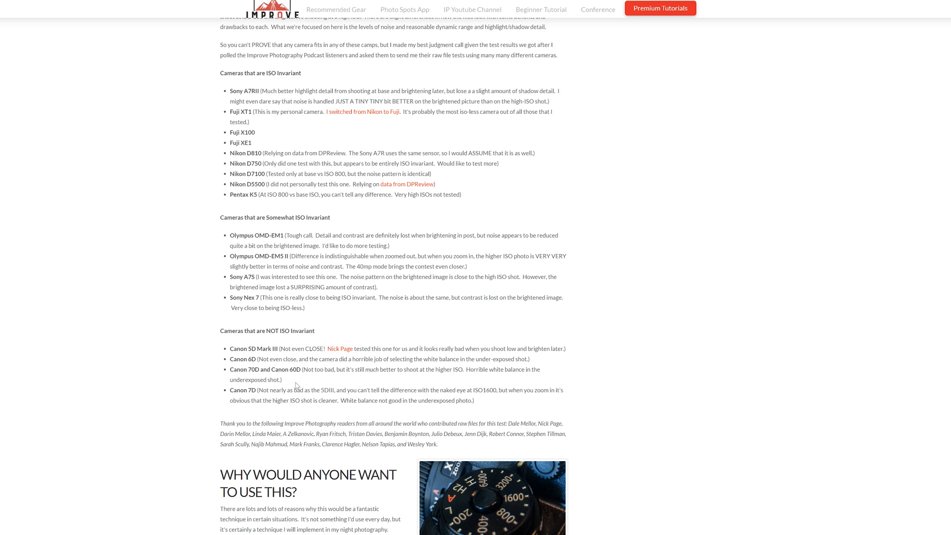
Step: Scroll down to the 'Why would anyone want to use this?' section on shooting at base ISO
scroll(down, 3)
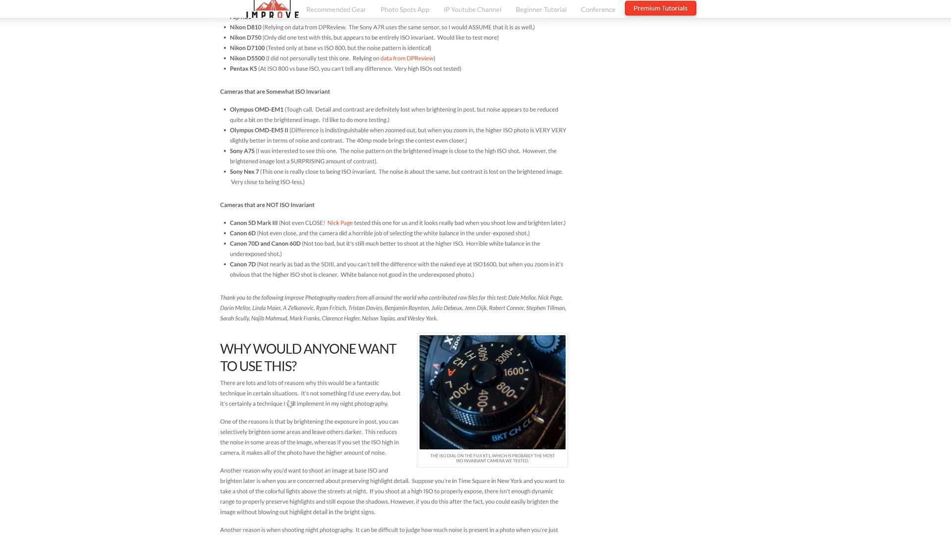
scroll(down, 3)
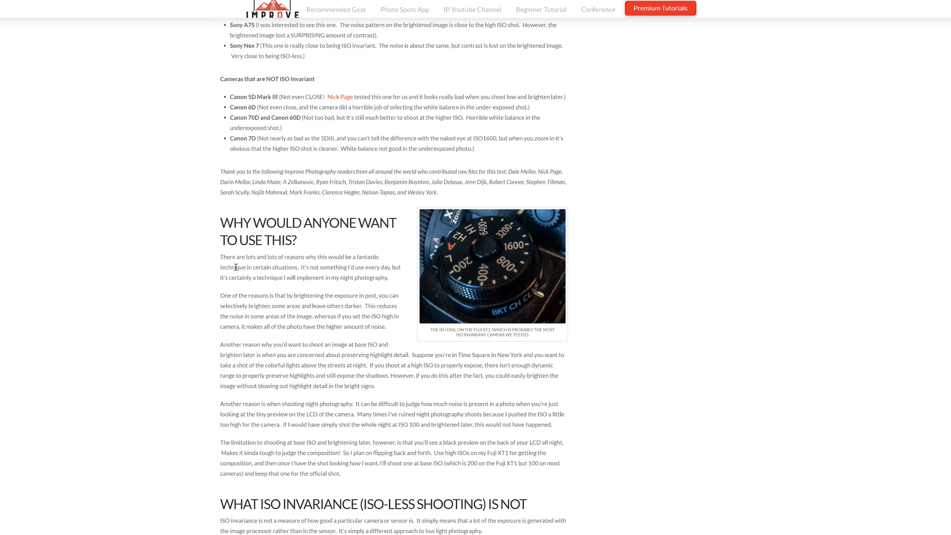
mouse_move(357, 264)
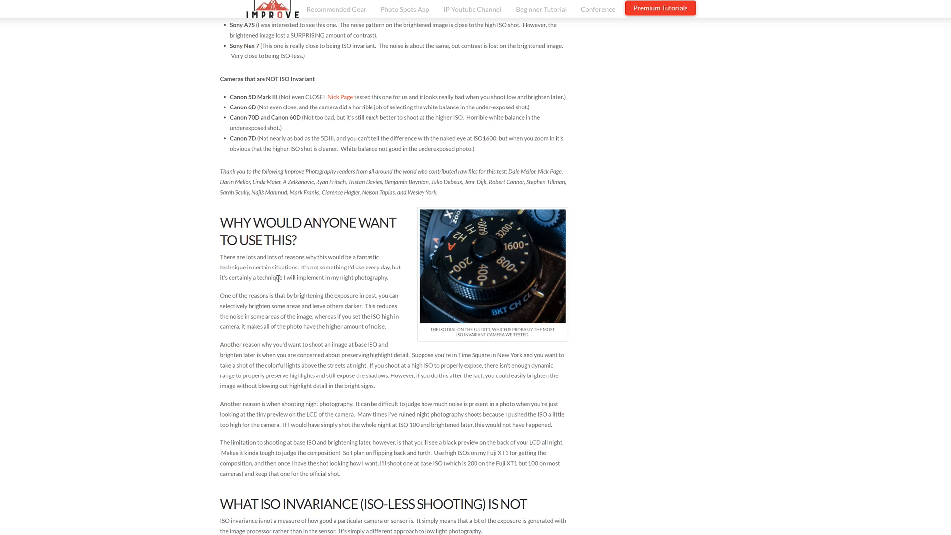
mouse_move(391, 280)
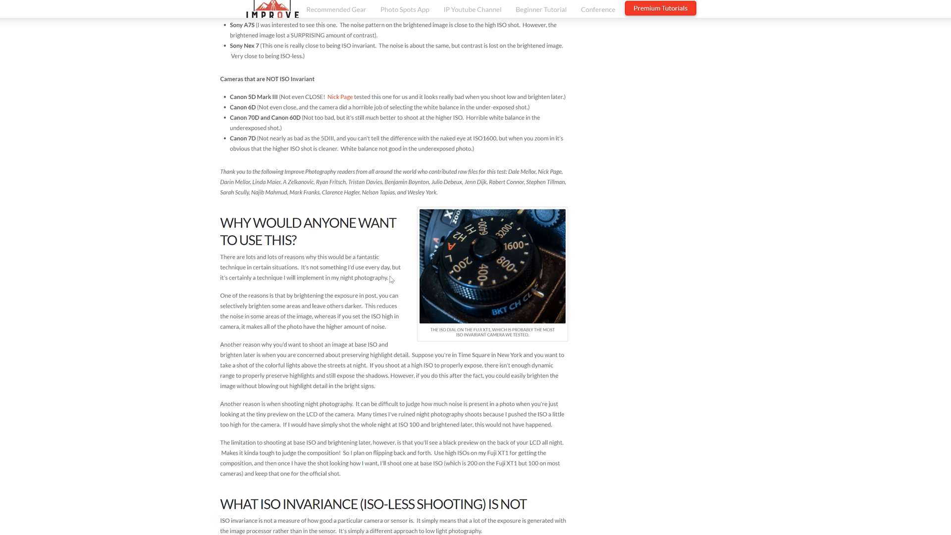
mouse_move(299, 290)
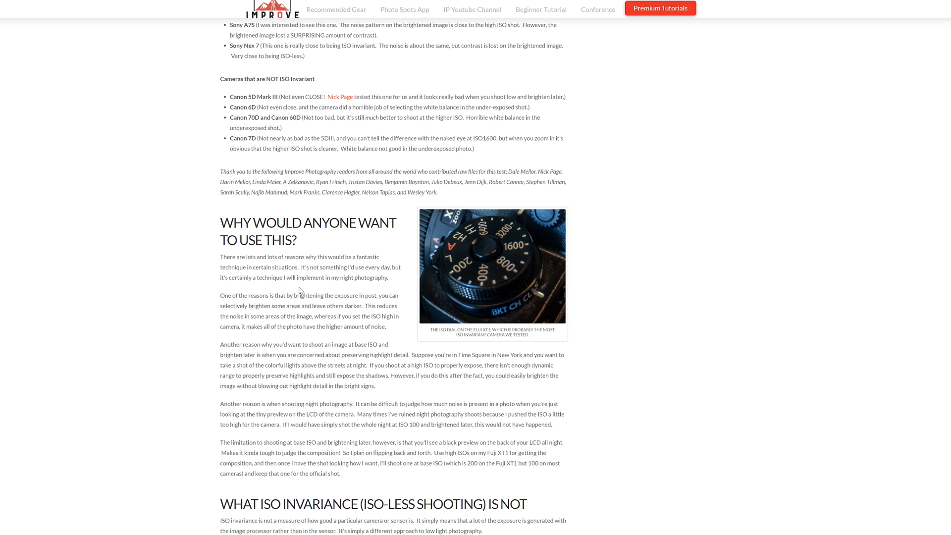
mouse_move(353, 293)
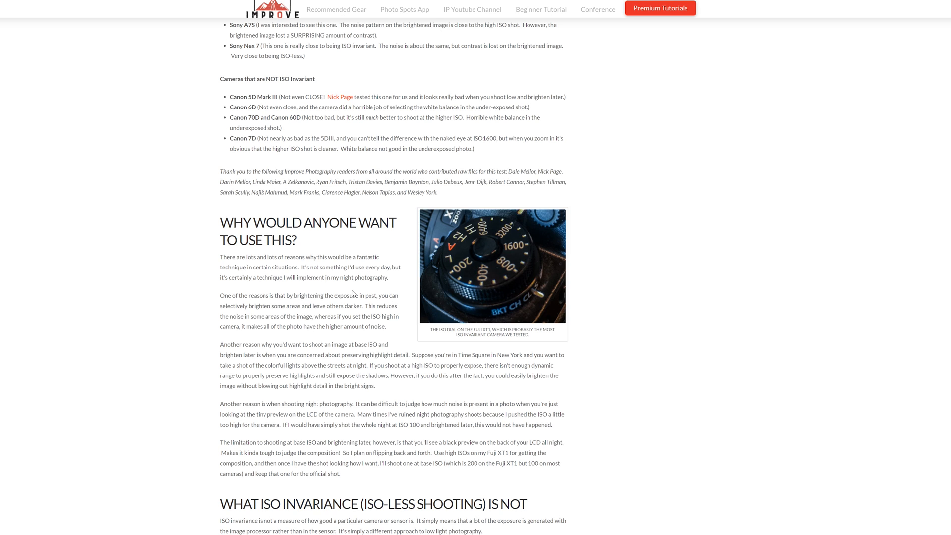
mouse_move(356, 314)
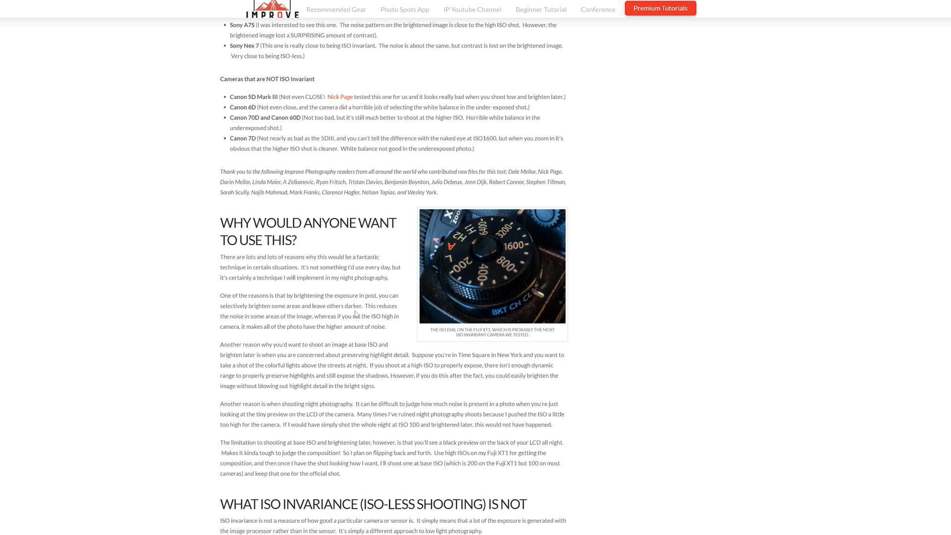
mouse_move(273, 315)
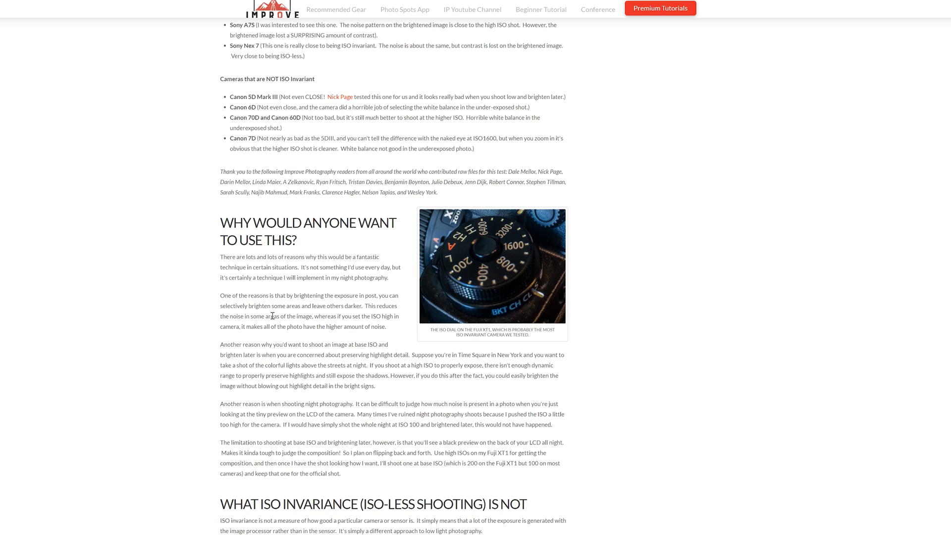
mouse_move(323, 314)
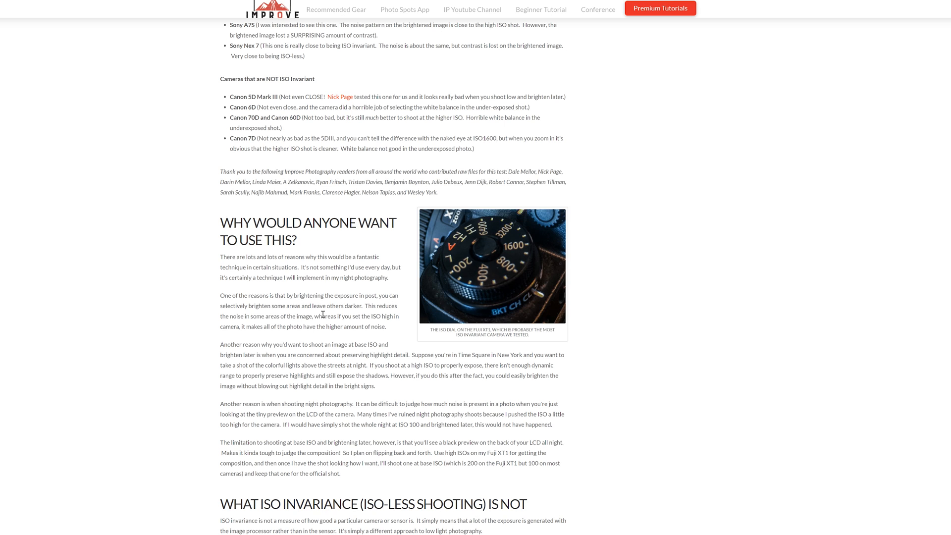
mouse_move(366, 306)
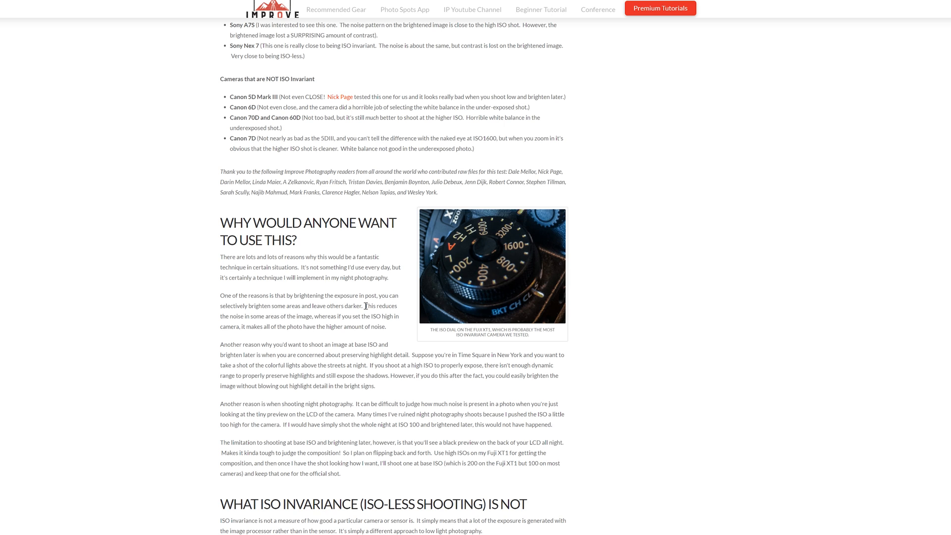
mouse_move(334, 317)
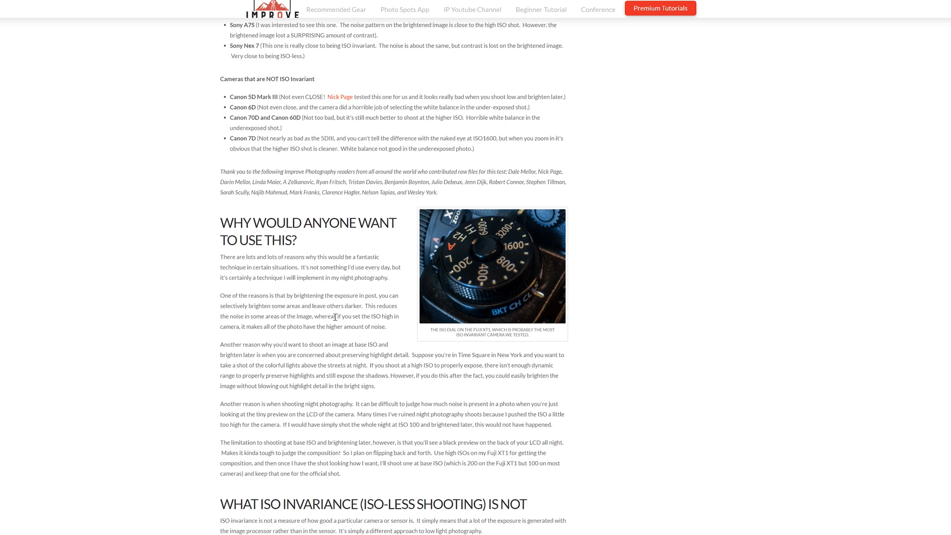
mouse_move(288, 325)
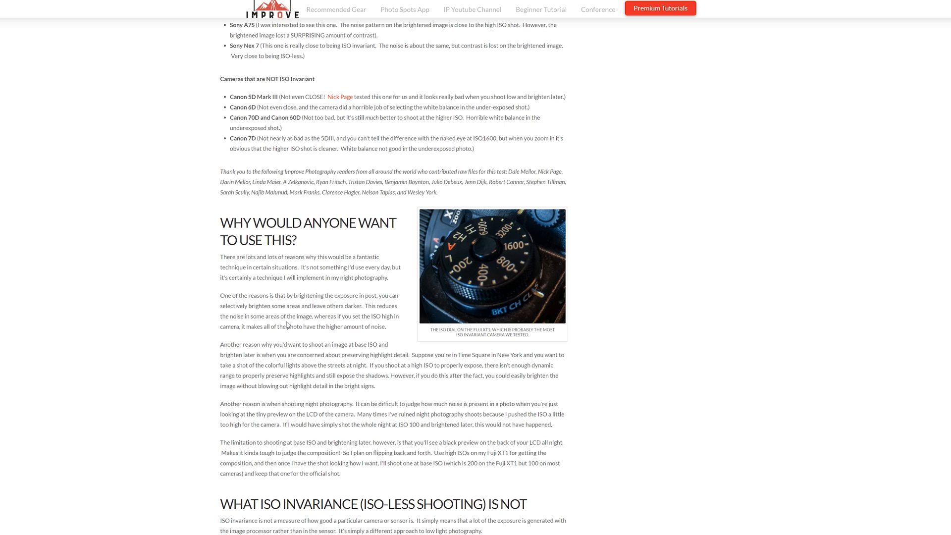
mouse_move(401, 332)
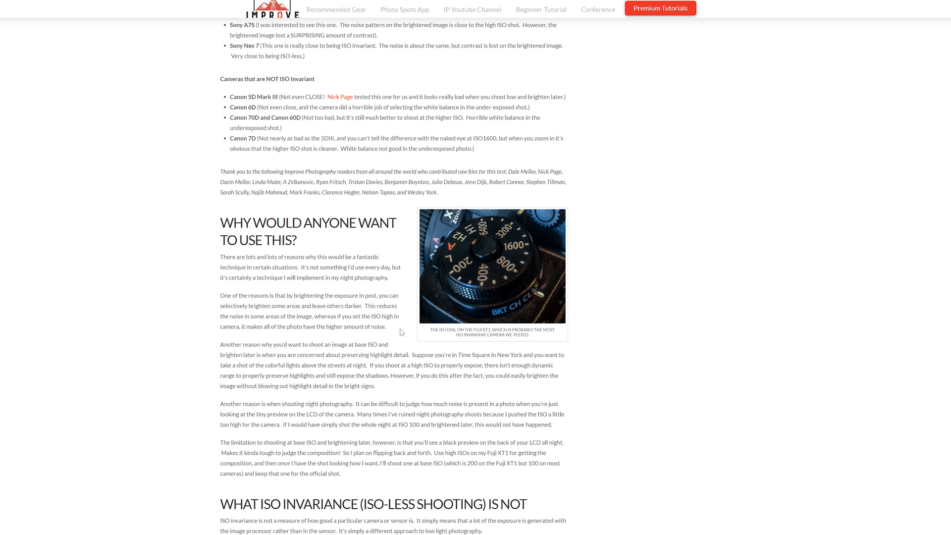
mouse_move(289, 336)
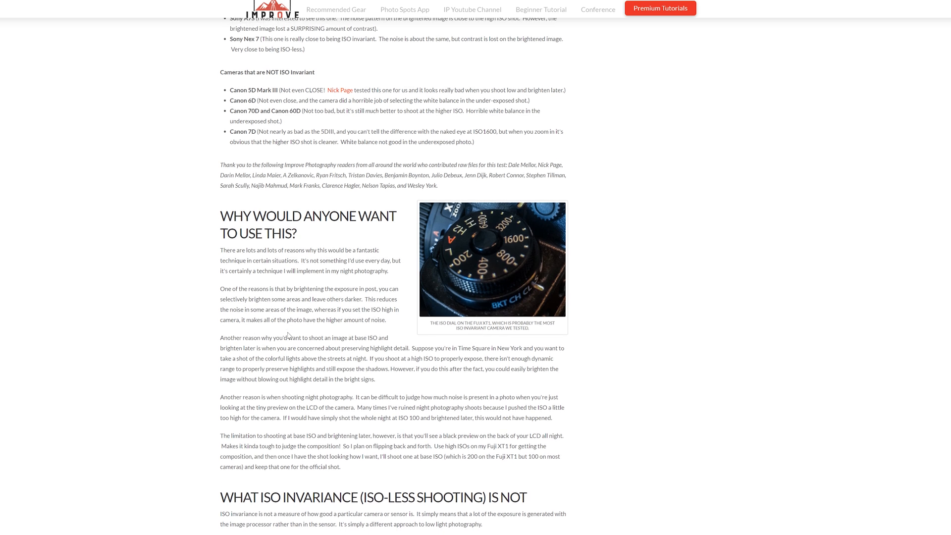
Step: Scroll further to the 'What ISO invariance (ISO-less shooting) is not' heading
scroll(down, 3)
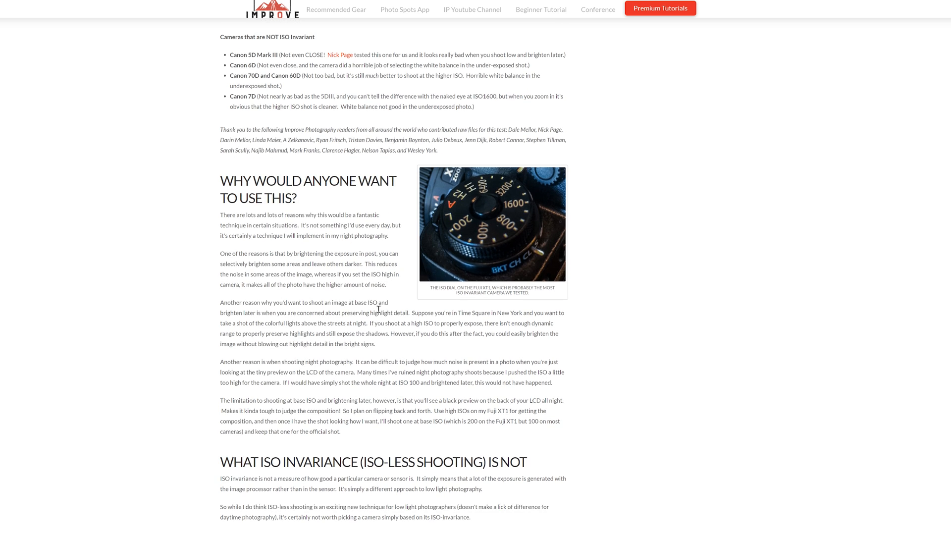
mouse_move(390, 308)
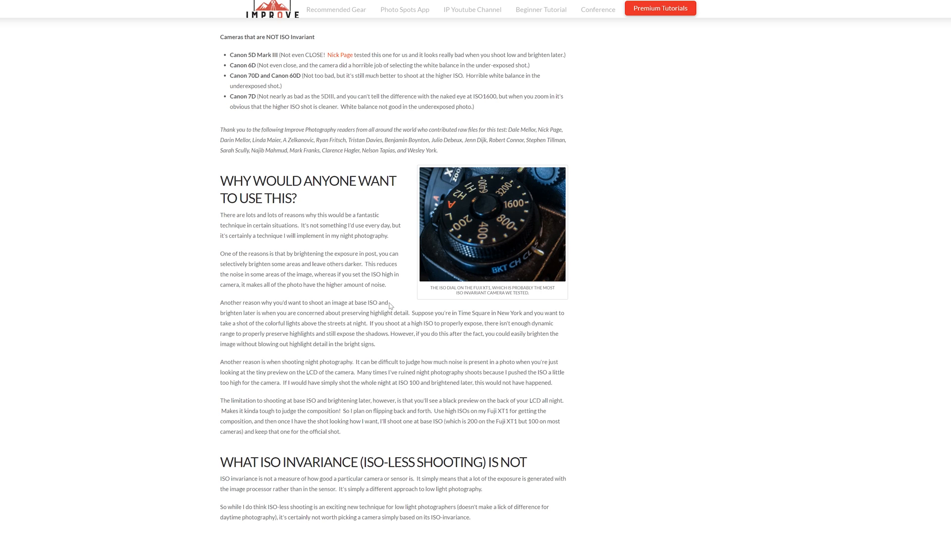
mouse_move(269, 333)
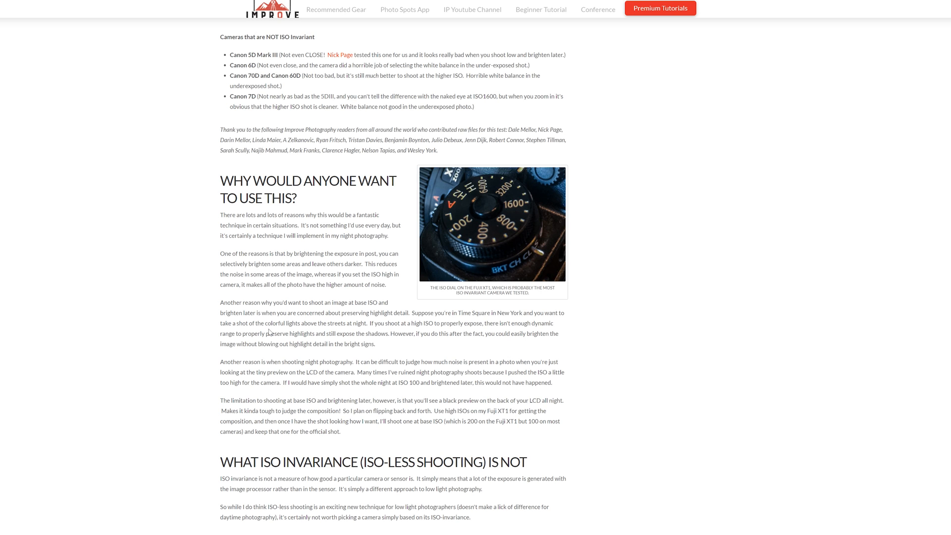
mouse_move(449, 335)
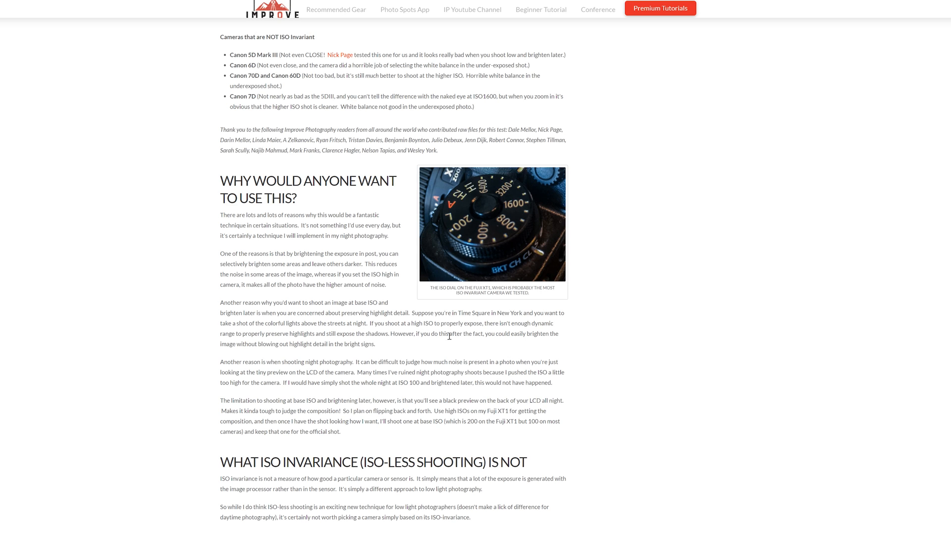
mouse_move(544, 331)
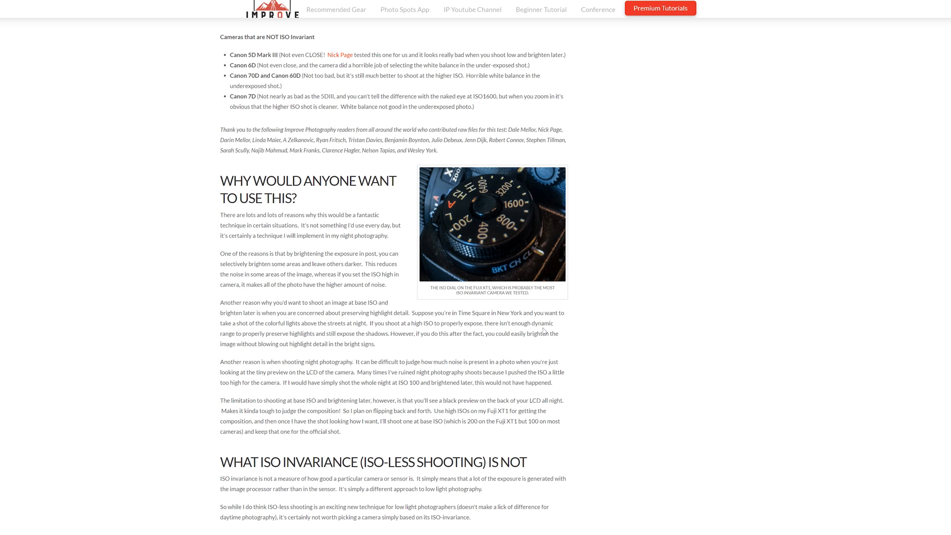
mouse_move(356, 129)
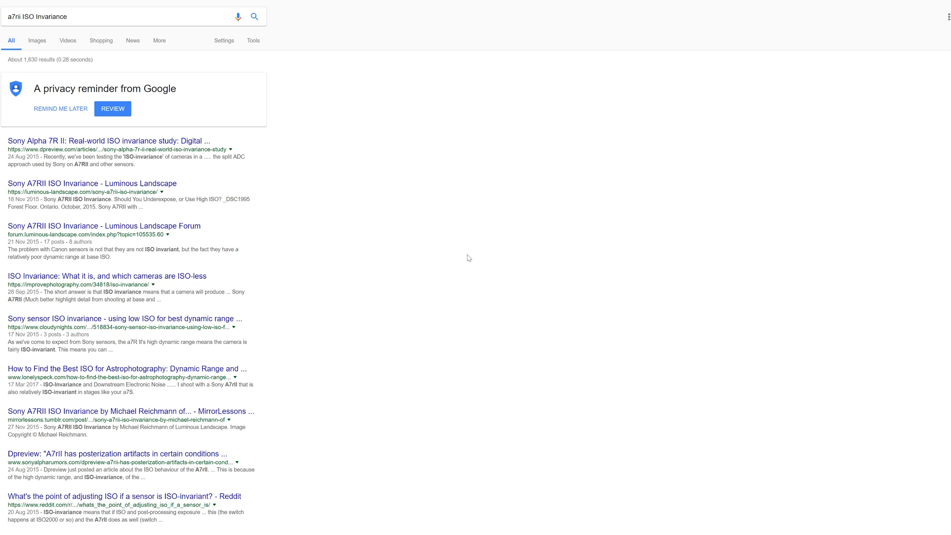
mouse_move(420, 278)
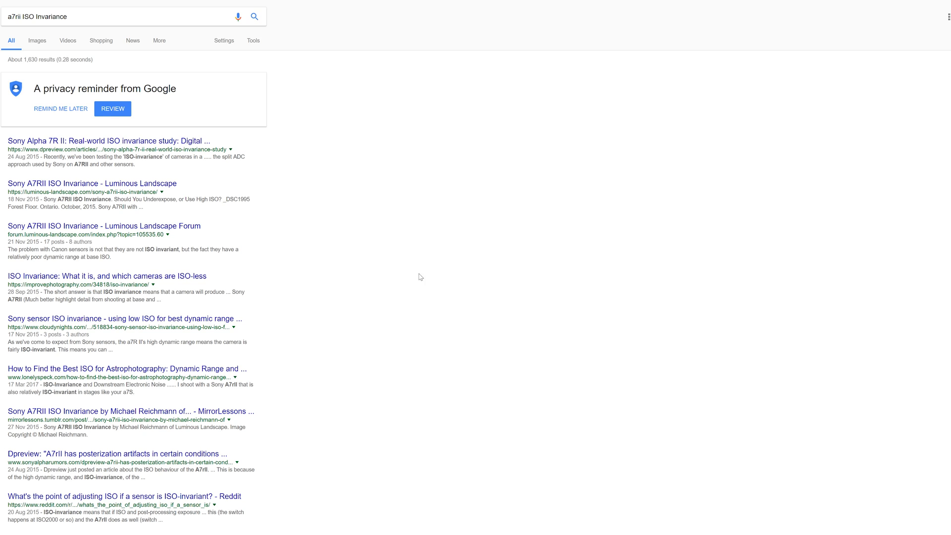
mouse_move(487, 377)
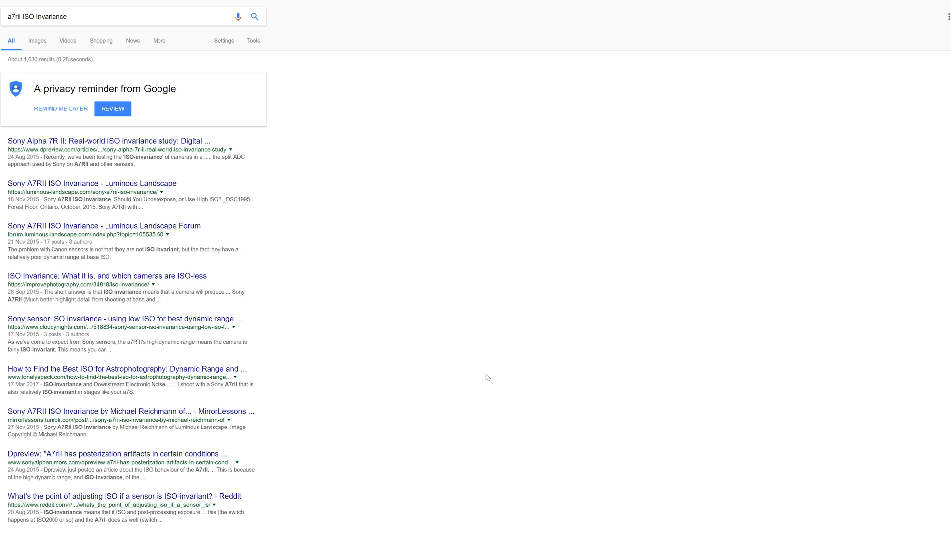
mouse_move(488, 377)
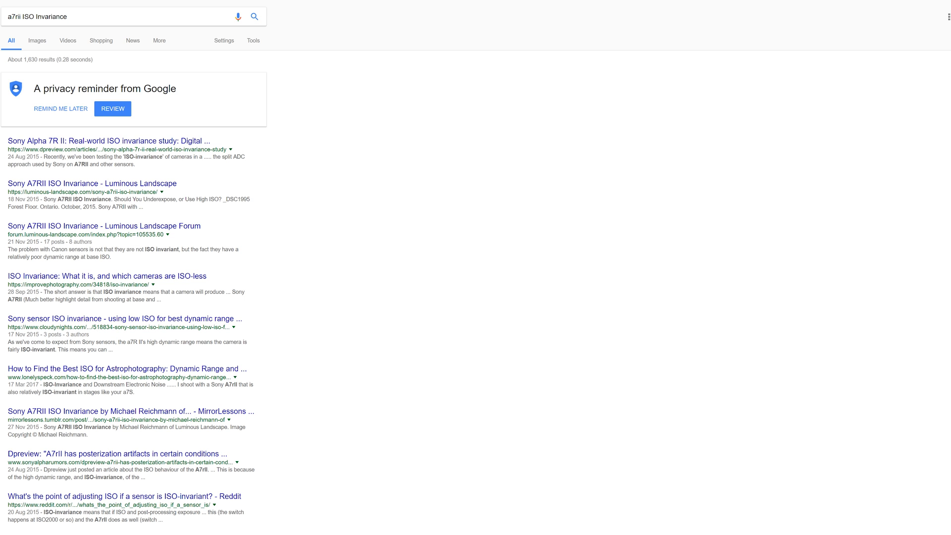